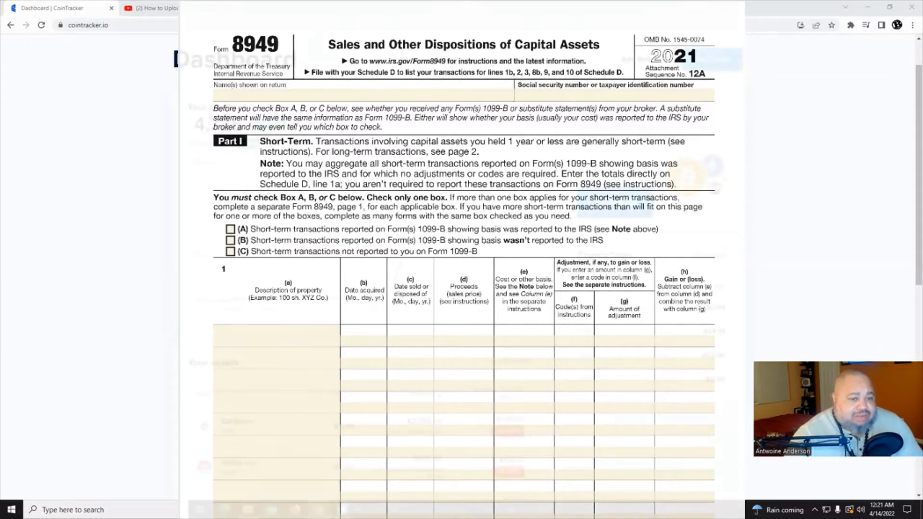
- Start a new wallet from the CoinTracker dashboard via Add Wallet
{"action": "left_click", "coordinate": [58, 8]}
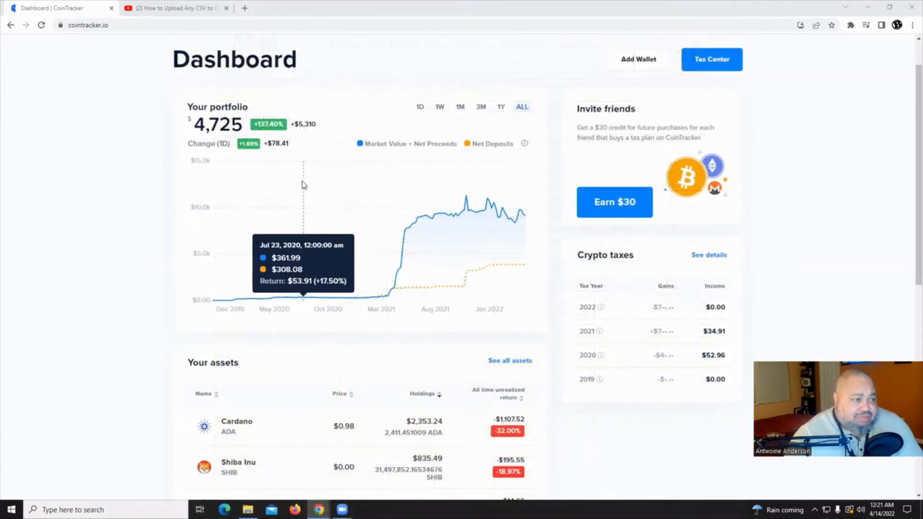
{"action": "mouse_move", "coordinate": [828, 228]}
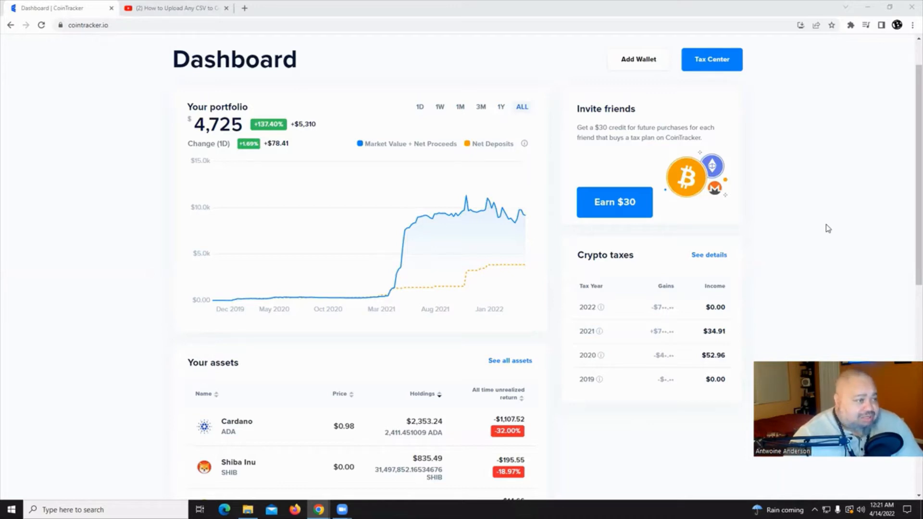
{"action": "mouse_move", "coordinate": [154, 98]}
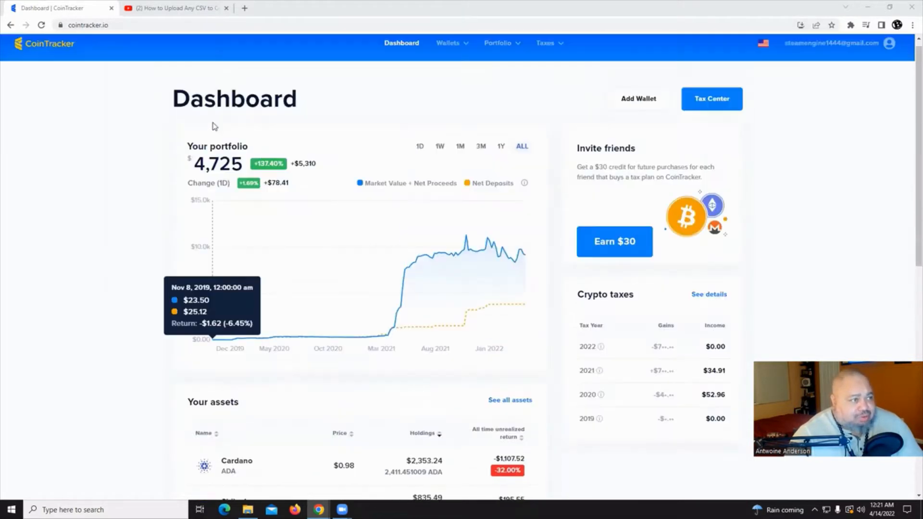
{"action": "scroll", "scroll_direction": "down", "scroll_amount": 3}
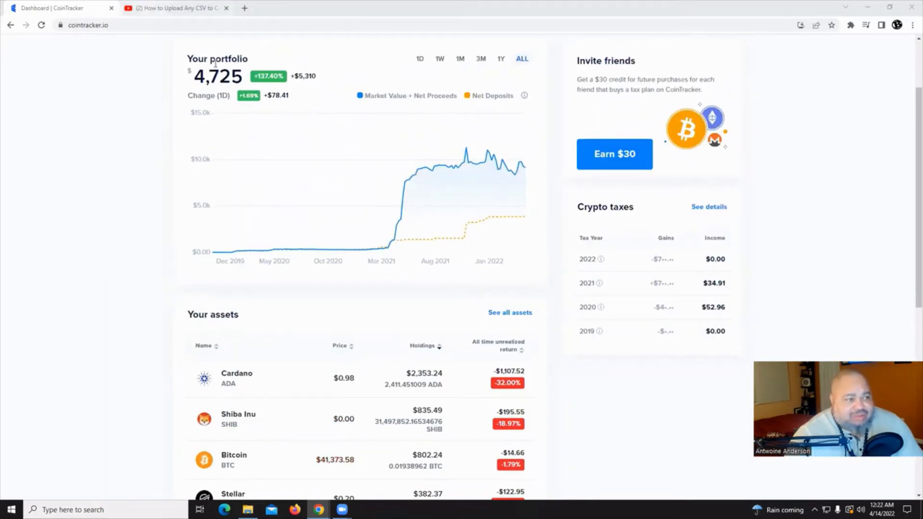
{"action": "mouse_move", "coordinate": [306, 173]}
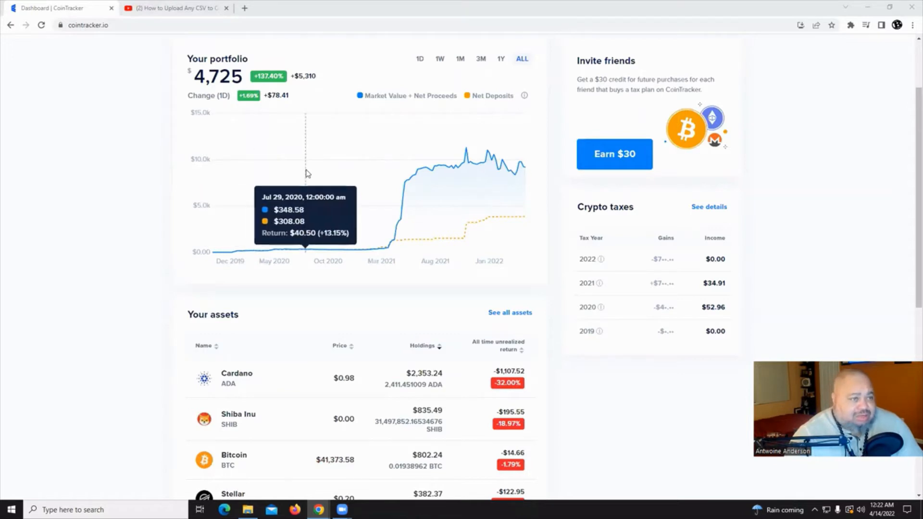
{"action": "scroll", "scroll_direction": "up", "scroll_amount": 3}
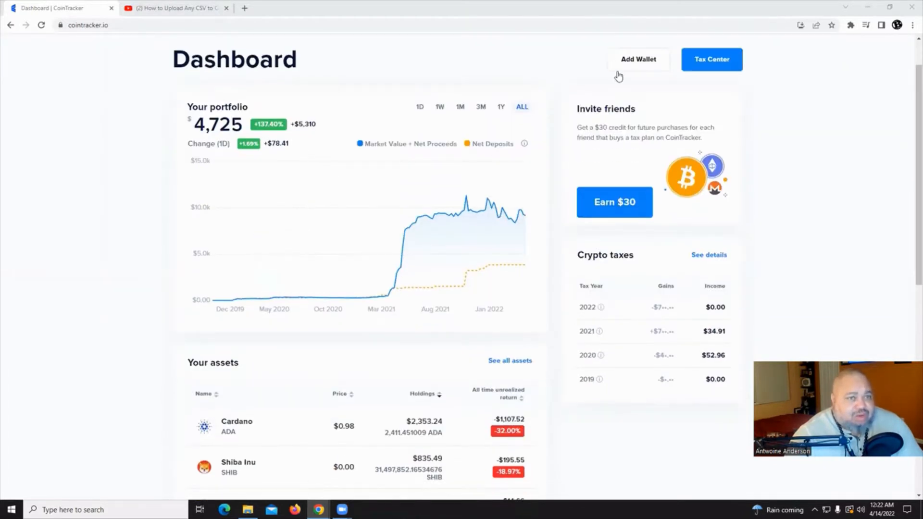
{"action": "mouse_move", "coordinate": [642, 69]}
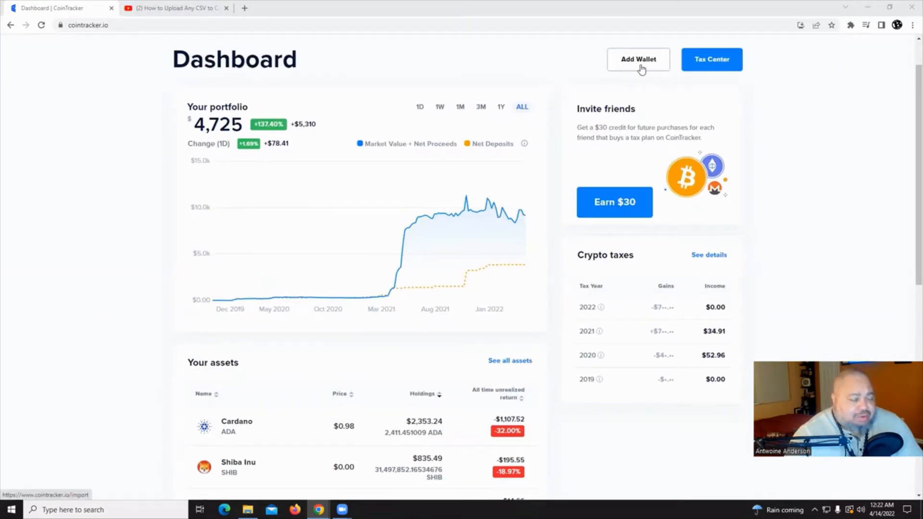
{"action": "left_click", "coordinate": [639, 59]}
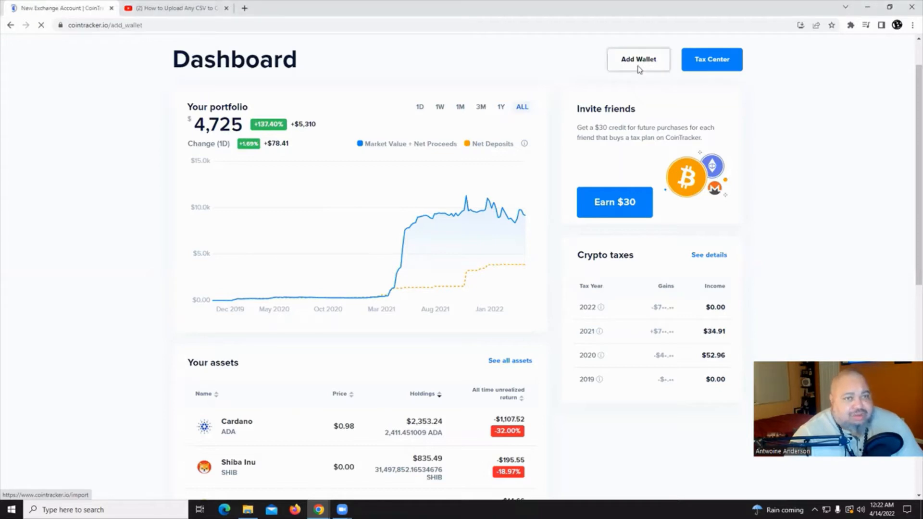
{"action": "left_click", "coordinate": [639, 59]}
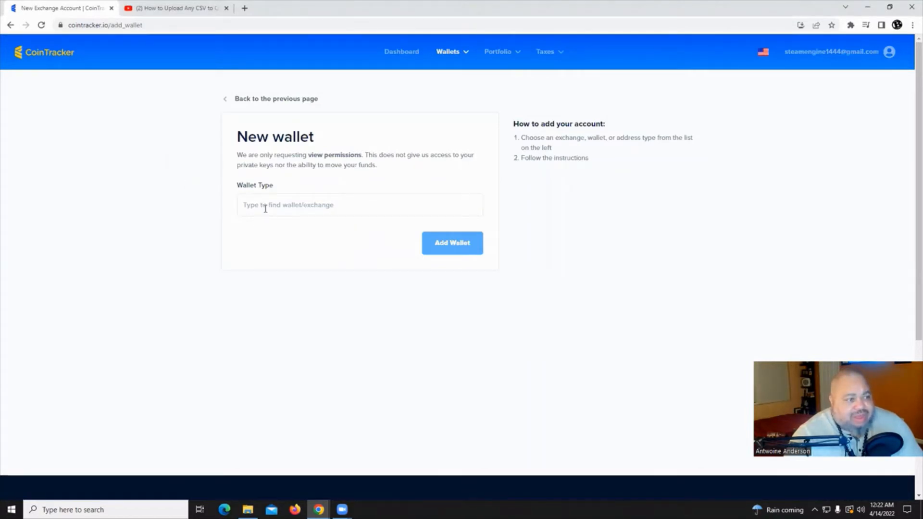
- Browse the Wallet Type list of supported wallets and exchanges without choosing one
{"action": "left_click", "coordinate": [360, 205]}
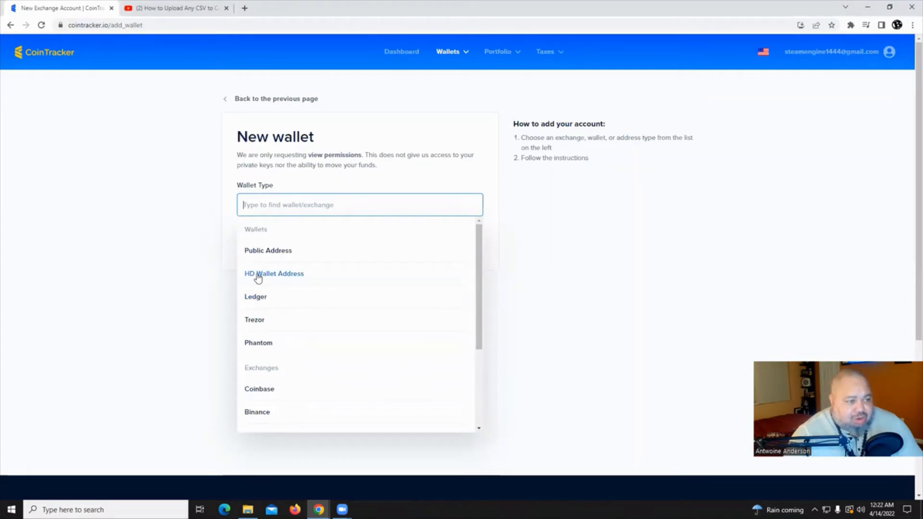
{"action": "mouse_move", "coordinate": [269, 316]}
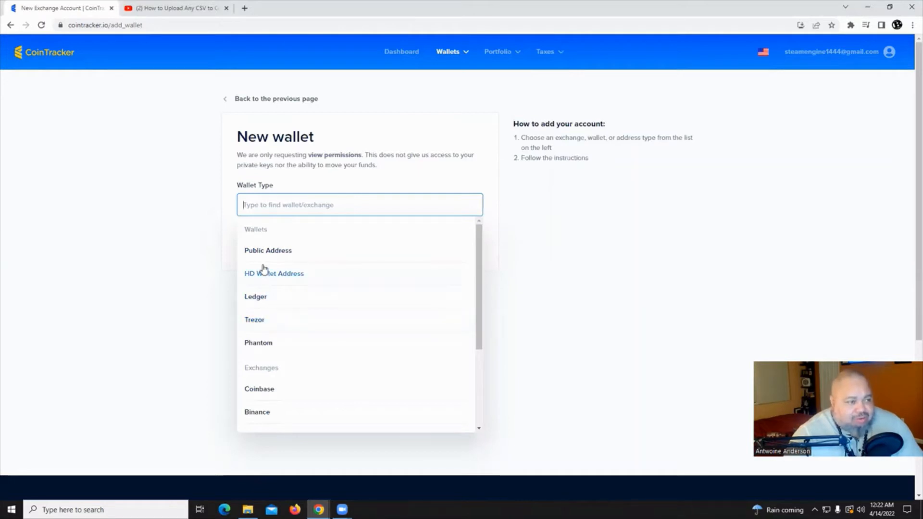
{"action": "scroll", "scroll_direction": "down", "scroll_amount": 3}
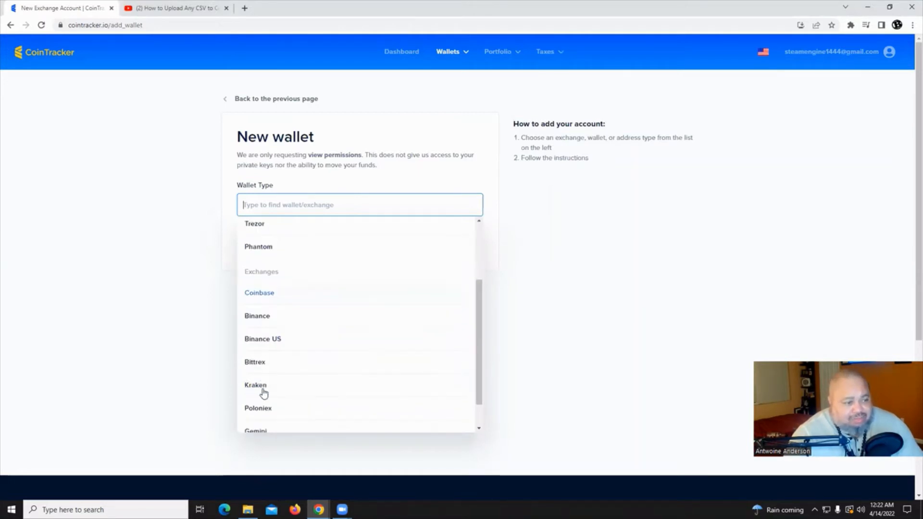
{"action": "scroll", "scroll_direction": "down", "scroll_amount": 3}
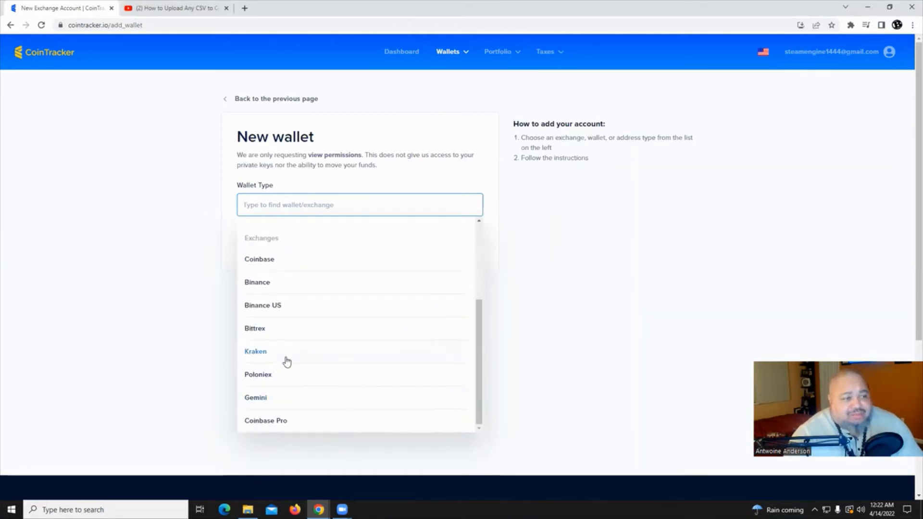
{"action": "scroll", "scroll_direction": "down", "scroll_amount": 3}
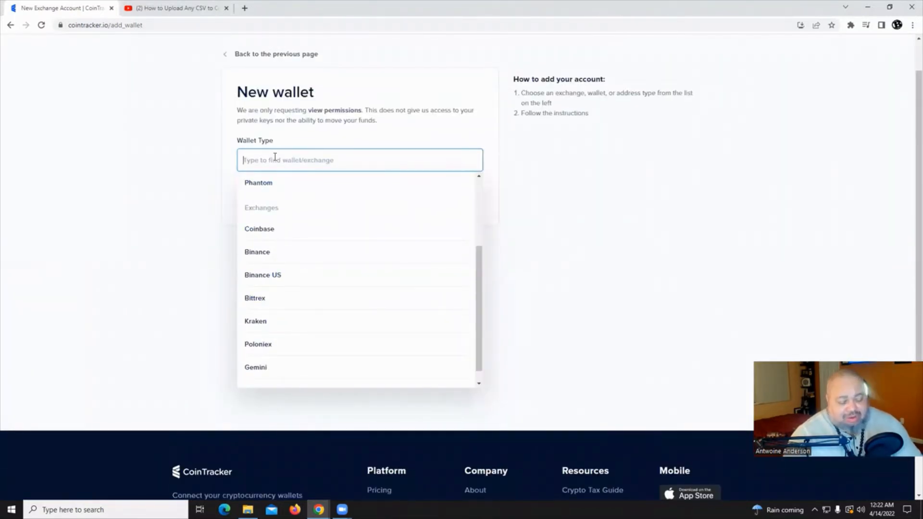
- Set the wallet type to Uphold by searching 'Up' and switch to its CSV file import form
{"action": "type", "text": "Up"}
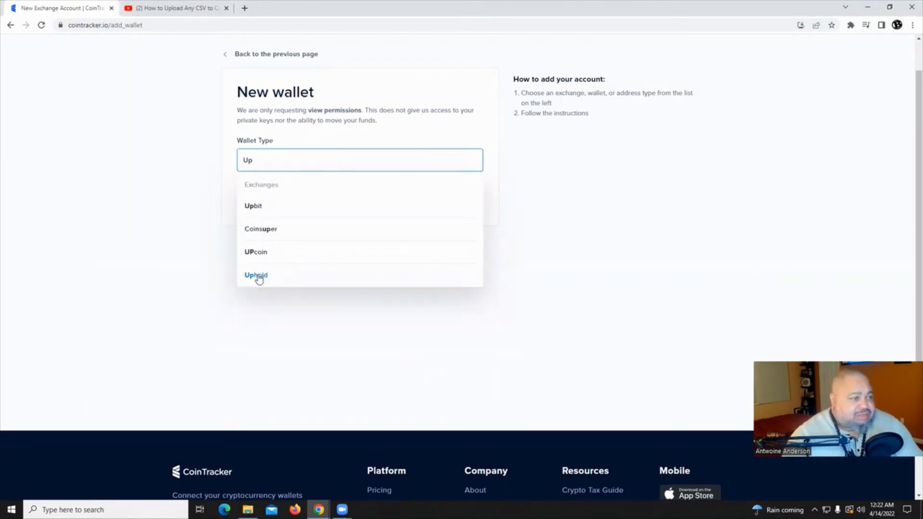
{"action": "left_click", "coordinate": [256, 275]}
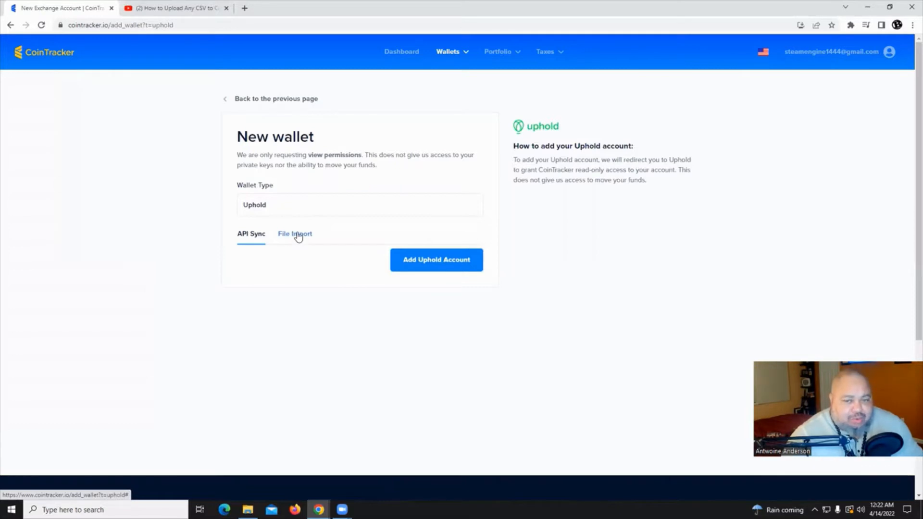
{"action": "left_click", "coordinate": [294, 234]}
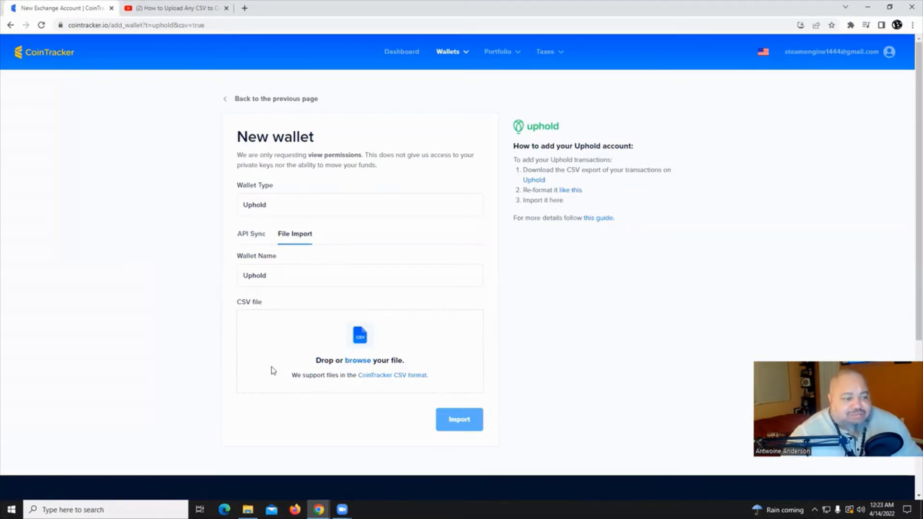
{"action": "mouse_move", "coordinate": [281, 415]}
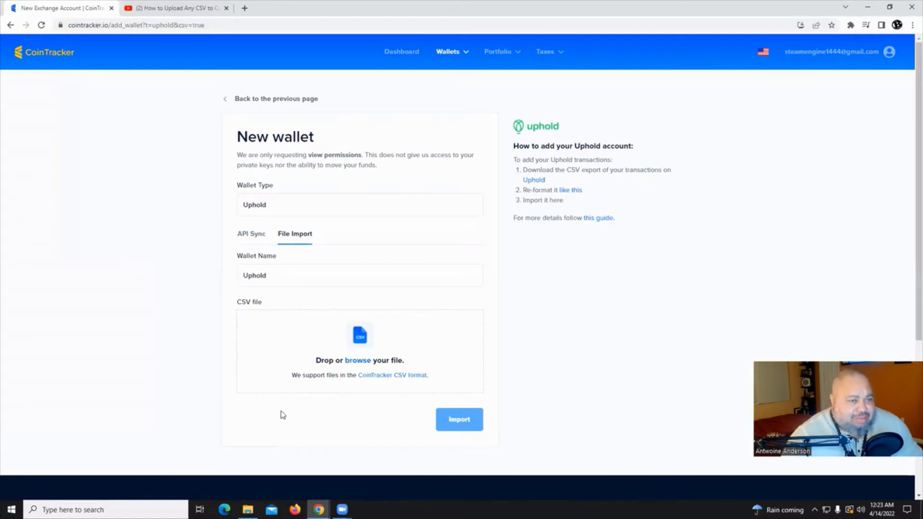
{"action": "mouse_move", "coordinate": [275, 410]}
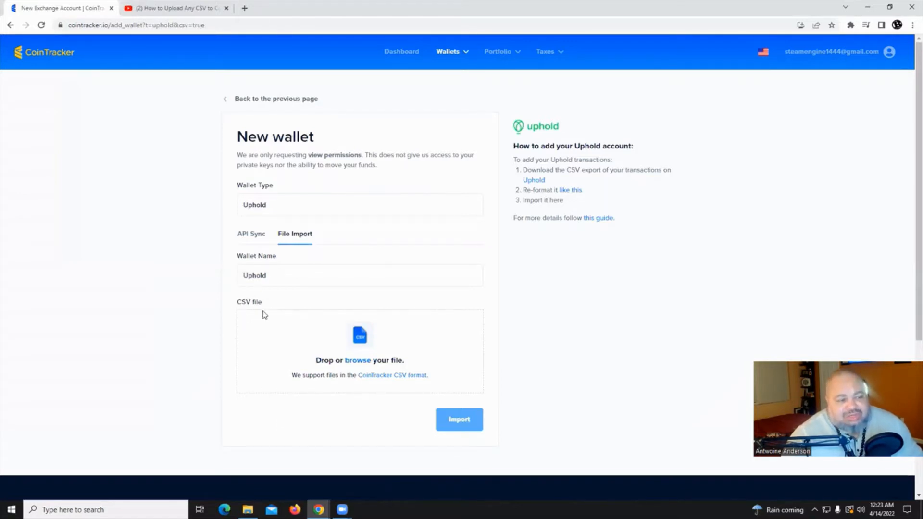
{"action": "mouse_move", "coordinate": [284, 303]}
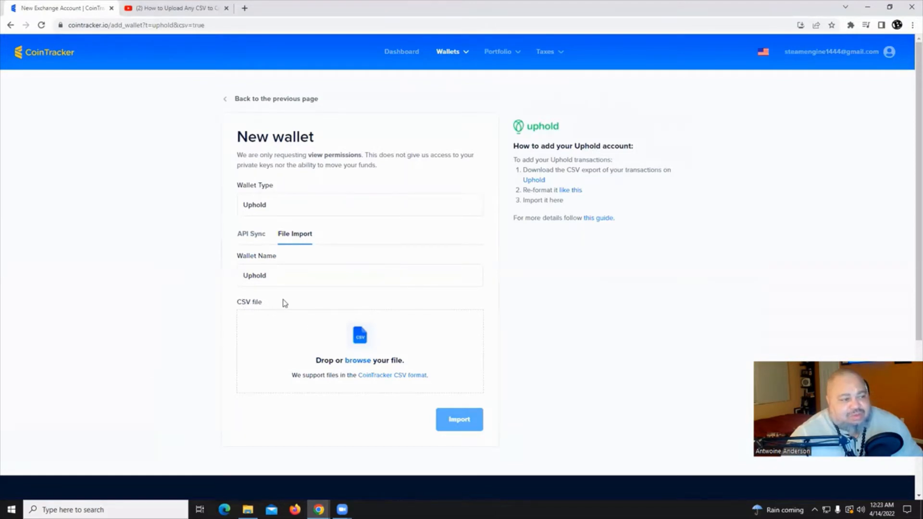
{"action": "mouse_move", "coordinate": [359, 362]}
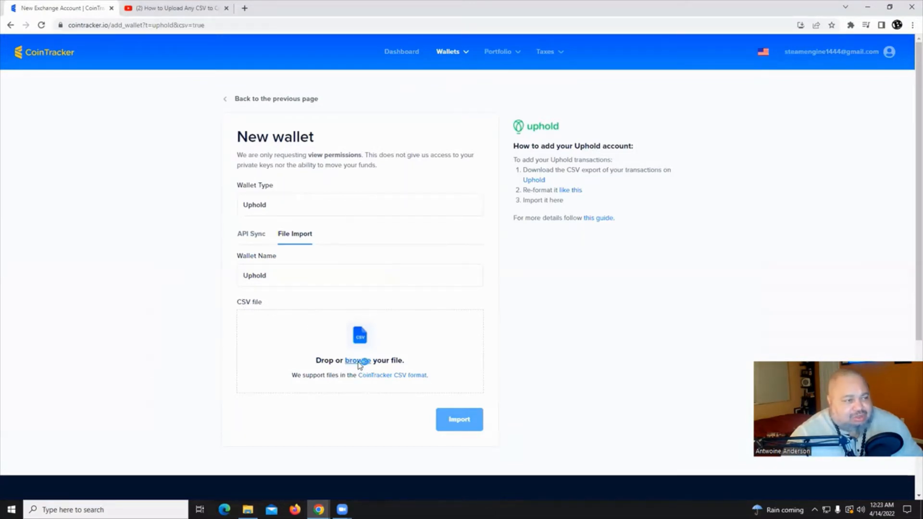
- Attach 'Uphold transactions (5).csv' from Downloads so it shows ready to import
{"action": "left_click", "coordinate": [358, 361]}
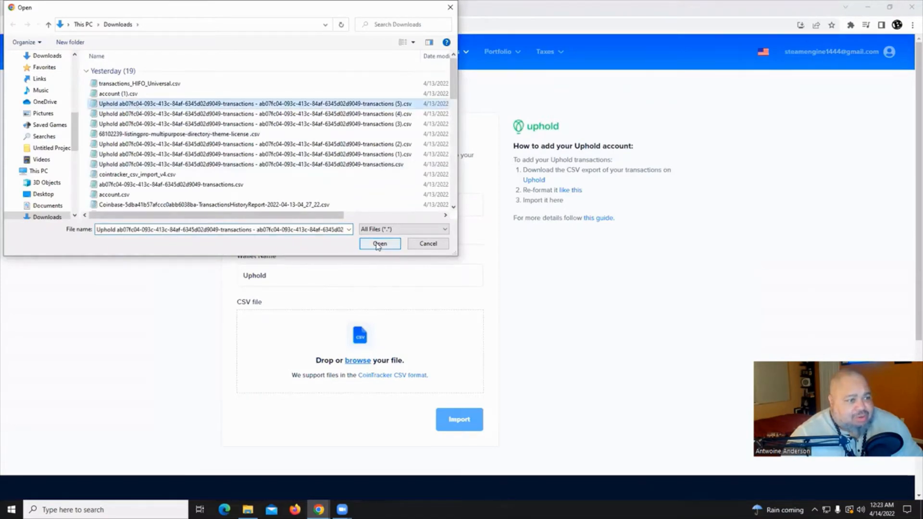
{"action": "left_click", "coordinate": [379, 244]}
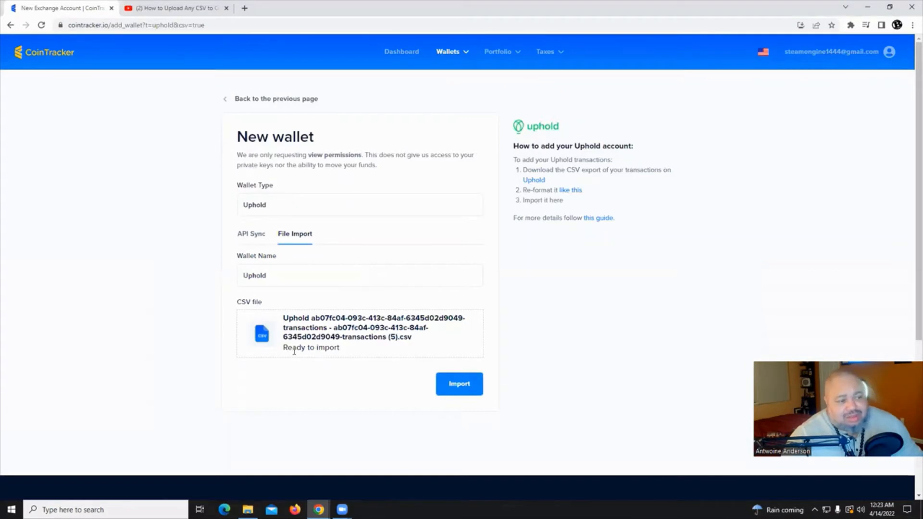
{"action": "mouse_move", "coordinate": [451, 403]}
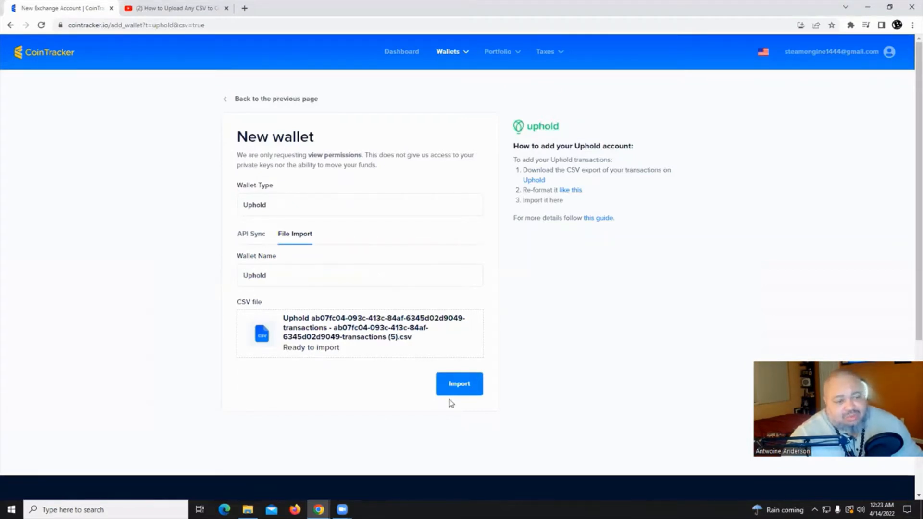
{"action": "mouse_move", "coordinate": [454, 394]}
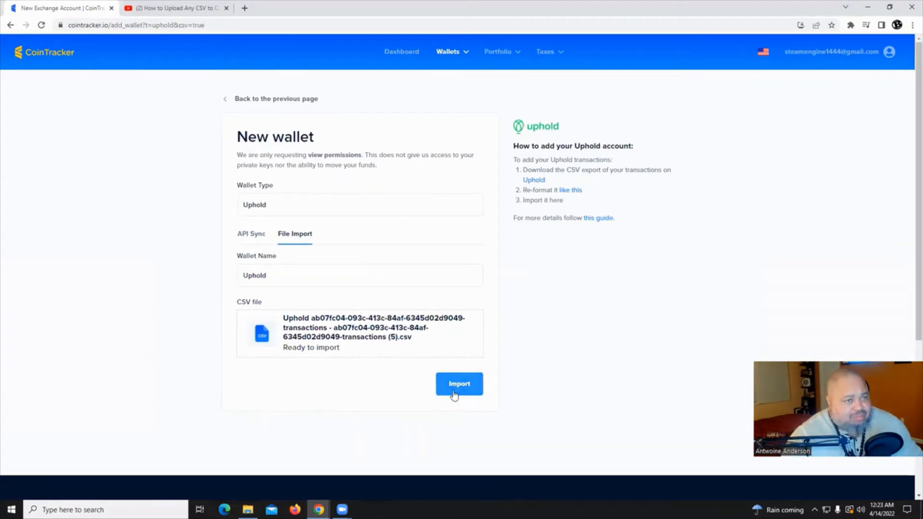
{"action": "mouse_move", "coordinate": [487, 69]}
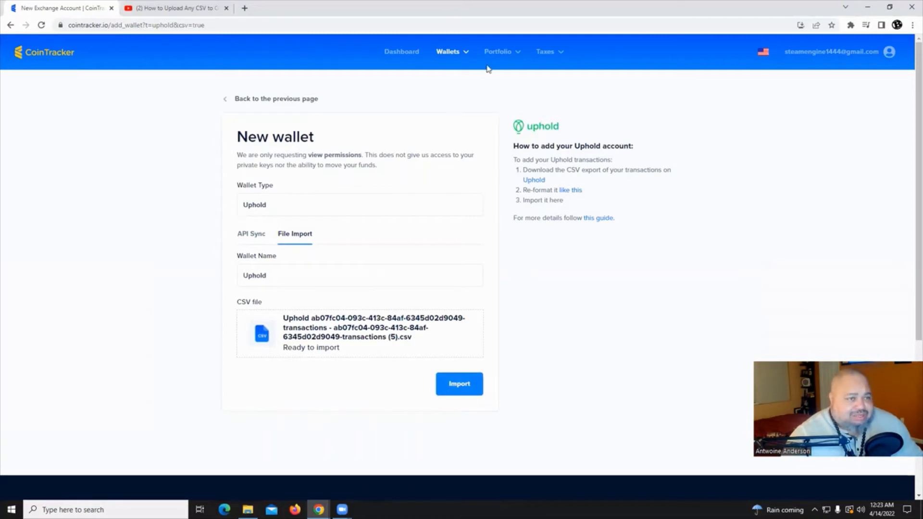
{"action": "mouse_move", "coordinate": [493, 57]}
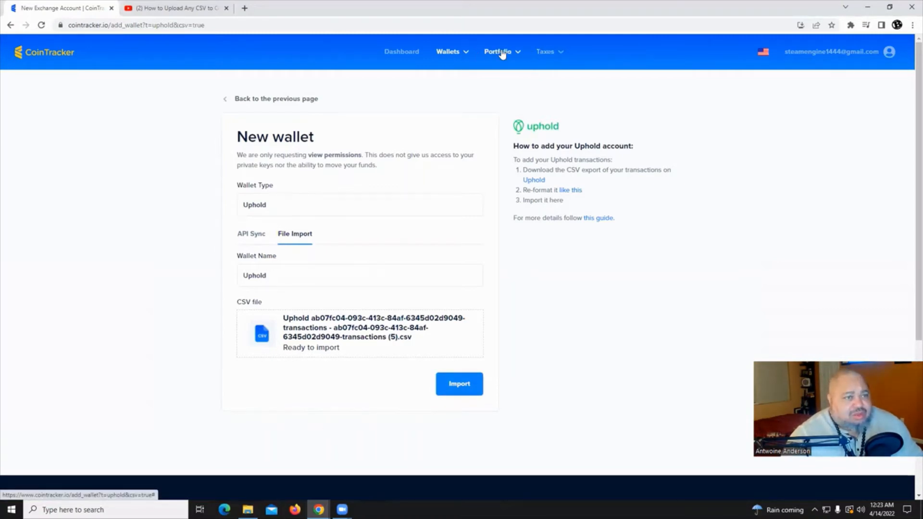
- Return to the dashboard and open the Wallets overview listing the Imported Wallet - Uphold
{"action": "left_click", "coordinate": [498, 51]}
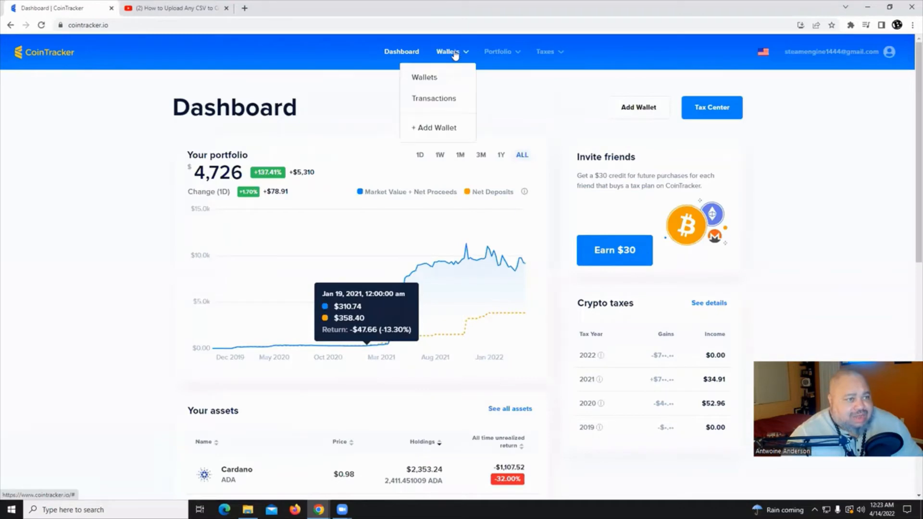
{"action": "left_click", "coordinate": [424, 77]}
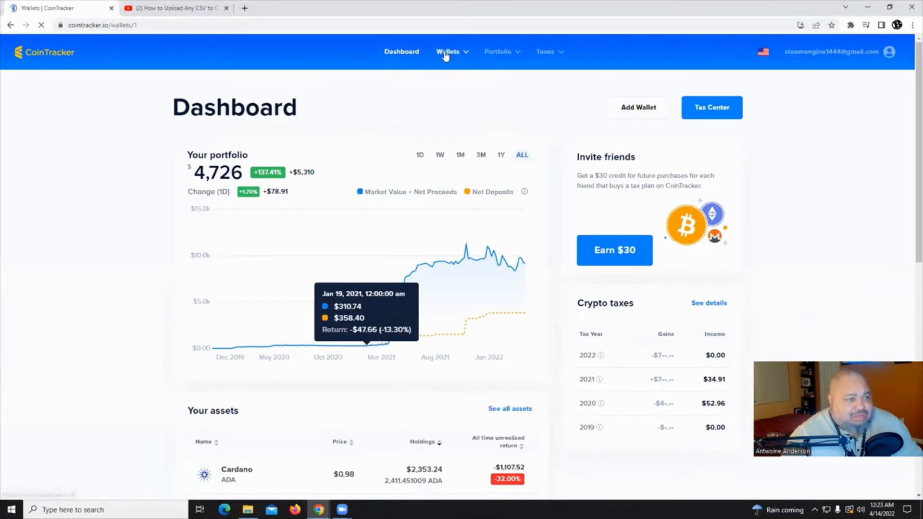
{"action": "left_click", "coordinate": [448, 51]}
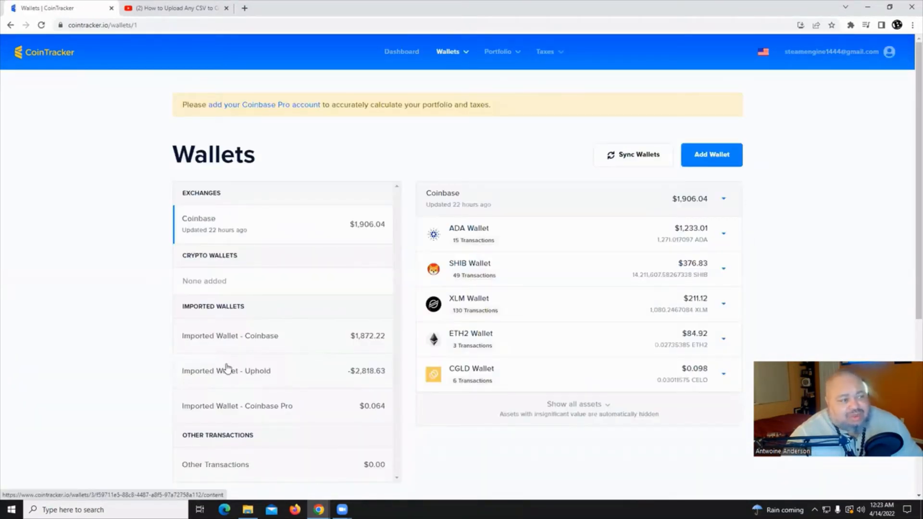
{"action": "mouse_move", "coordinate": [272, 382]}
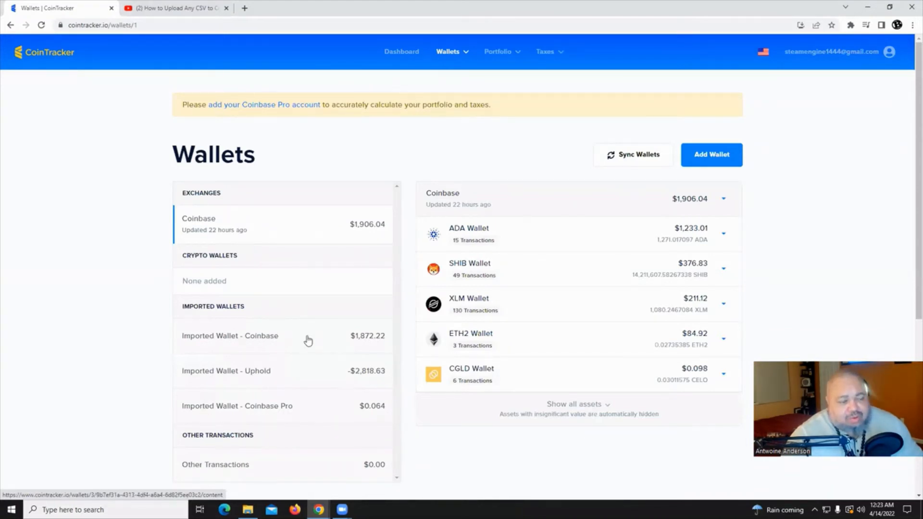
{"action": "mouse_move", "coordinate": [350, 444]}
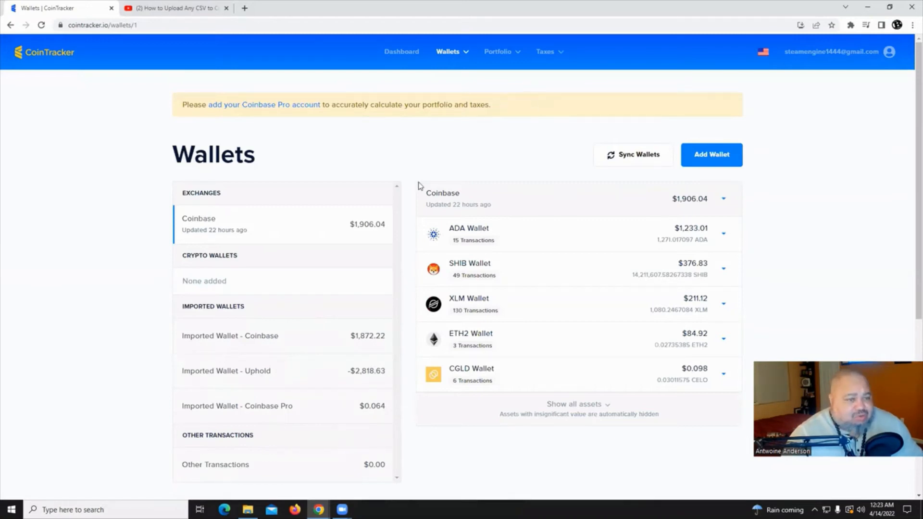
{"action": "left_click", "coordinate": [452, 51]}
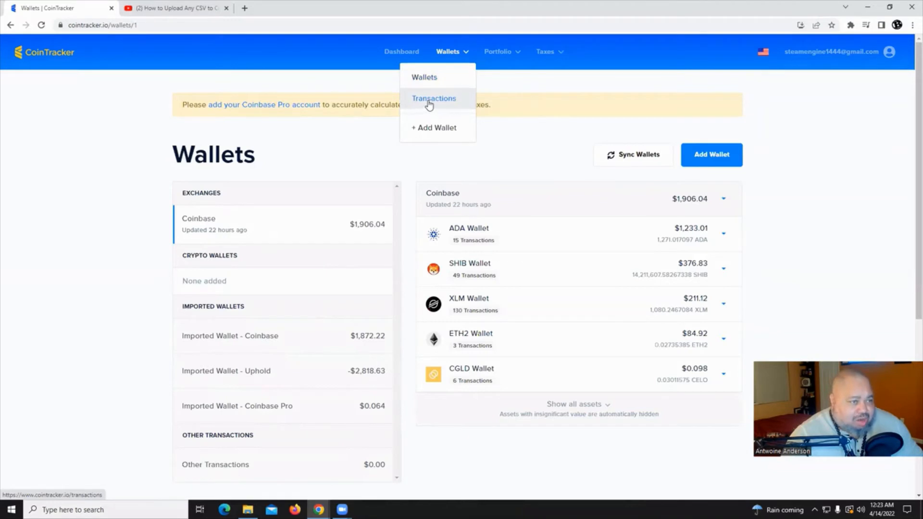
- View the Transactions list of dated buys, sells and sends with imported entries tagged
{"action": "left_click", "coordinate": [434, 98]}
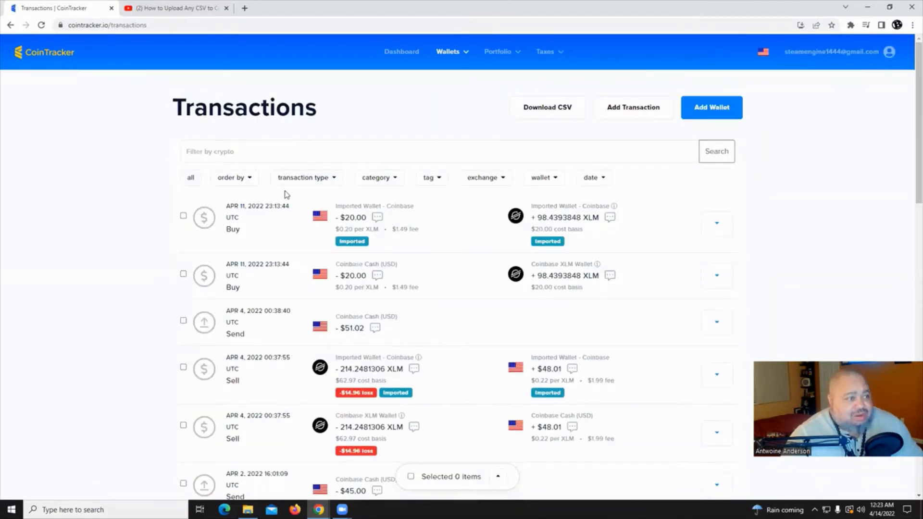
{"action": "scroll", "scroll_direction": "down", "scroll_amount": 3}
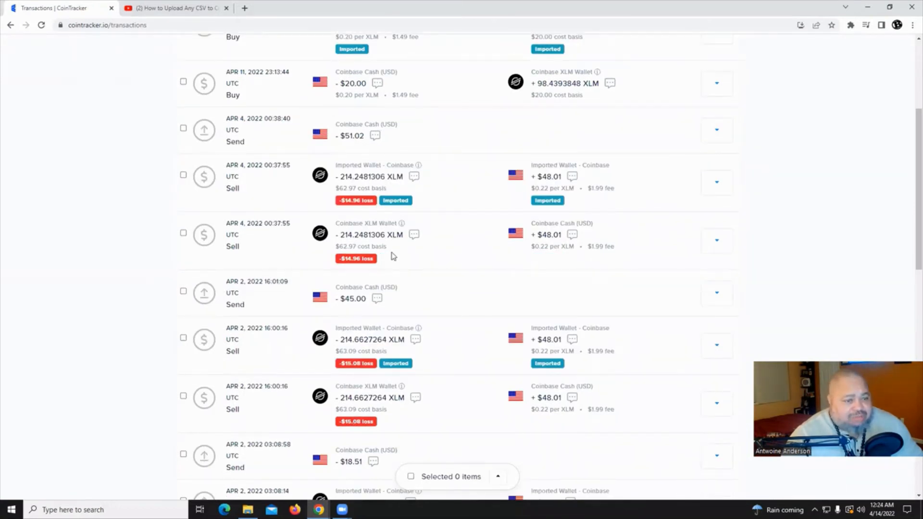
{"action": "mouse_move", "coordinate": [377, 280]}
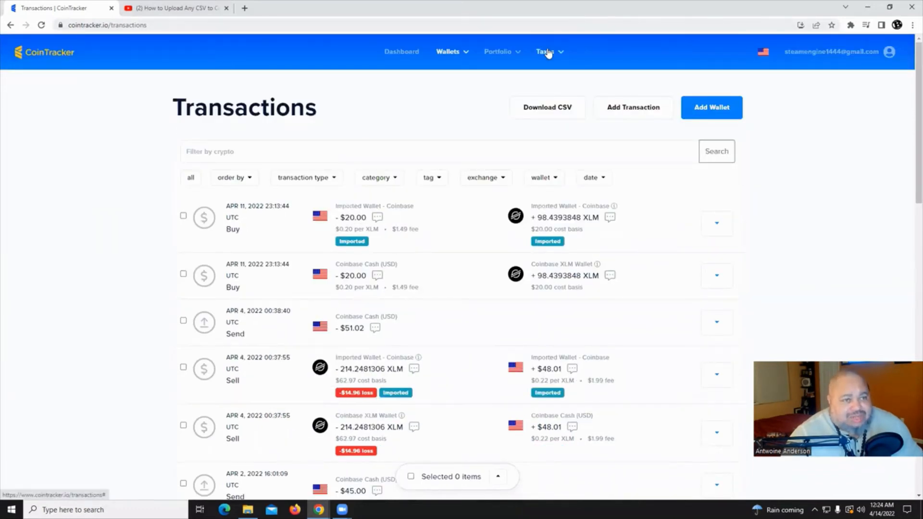
- Go to the Tax Center and review 2021 capital gains and taxable income
{"action": "left_click", "coordinate": [548, 51]}
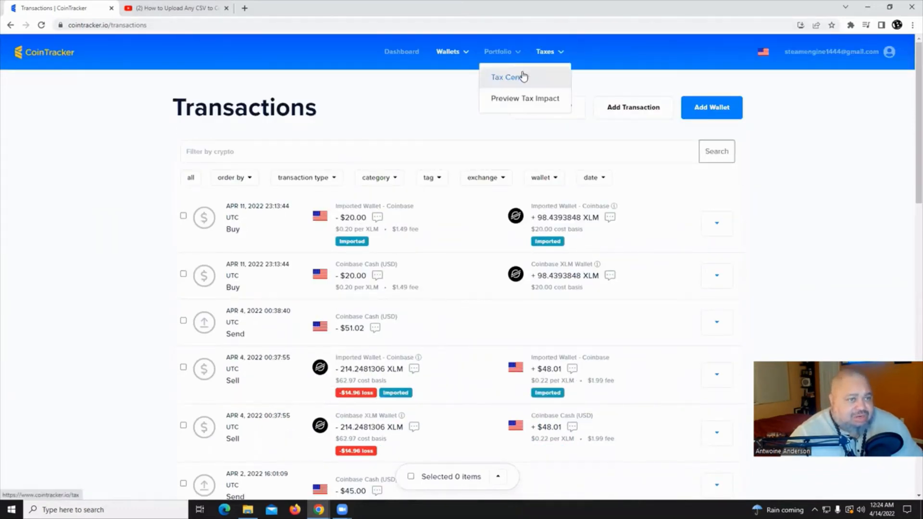
{"action": "left_click", "coordinate": [506, 77]}
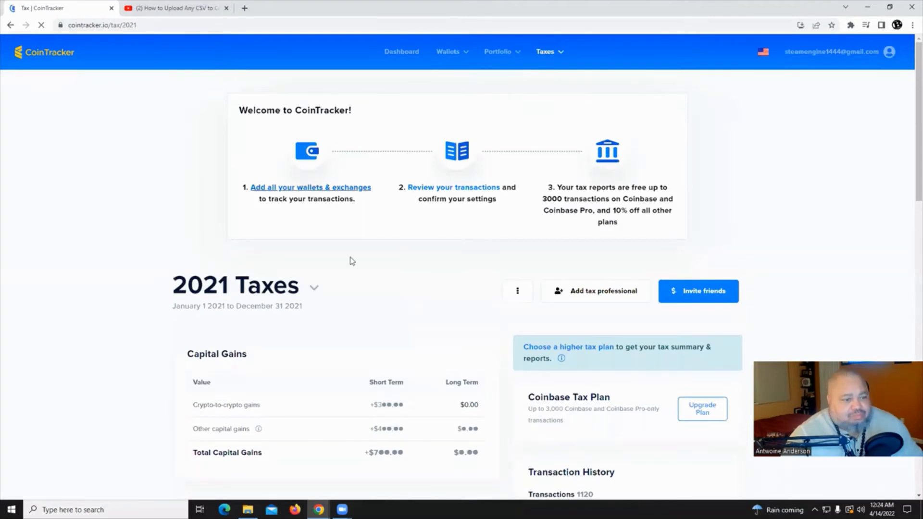
{"action": "scroll", "scroll_direction": "down", "scroll_amount": 3}
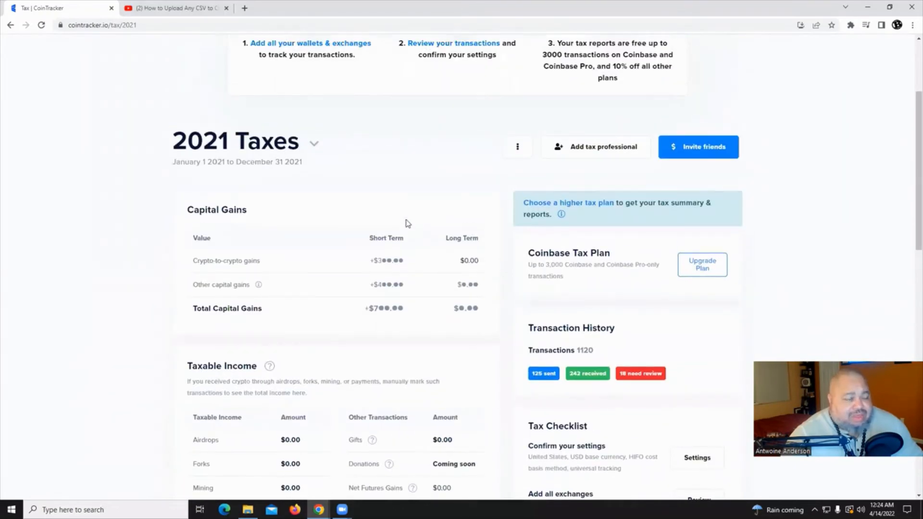
{"action": "scroll", "scroll_direction": "down", "scroll_amount": 3}
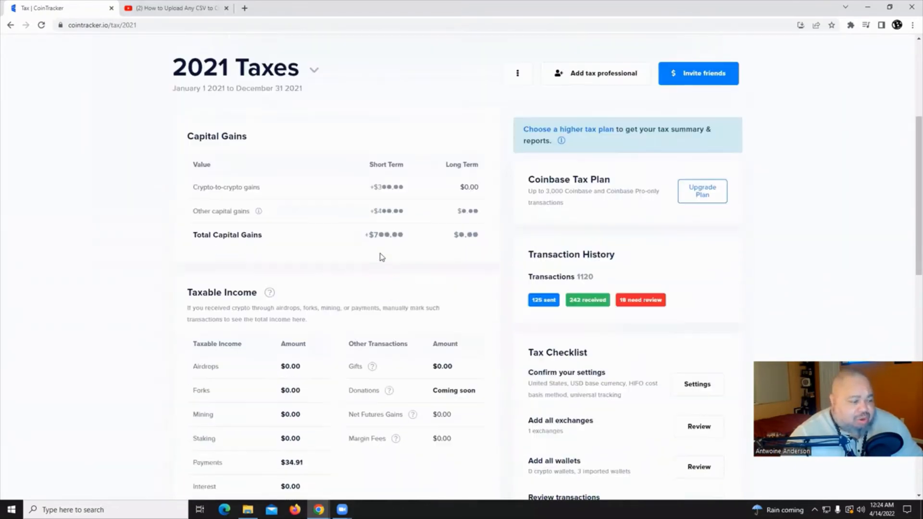
{"action": "scroll", "scroll_direction": "down", "scroll_amount": 3}
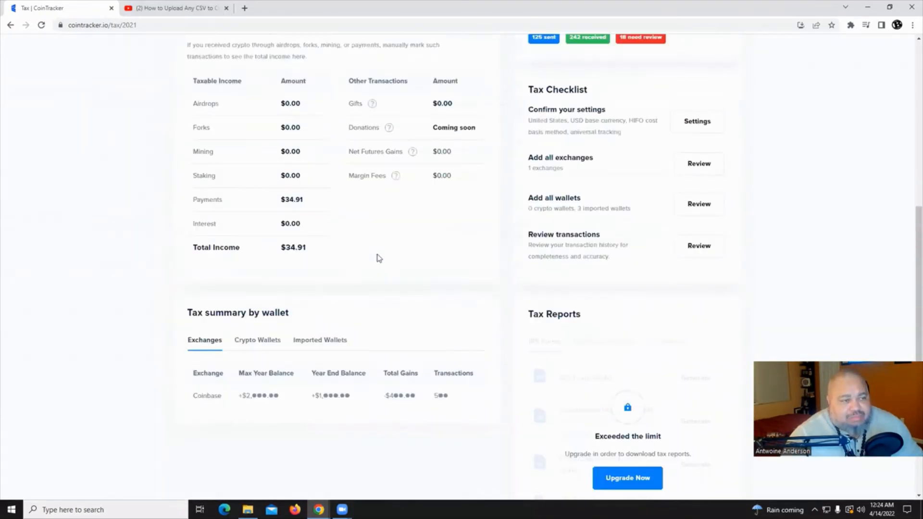
{"action": "scroll", "scroll_direction": "up", "scroll_amount": 3}
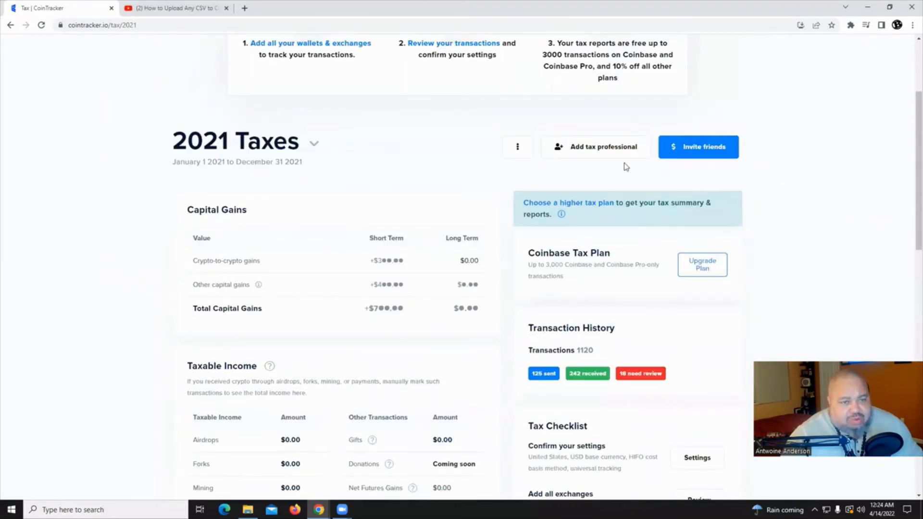
- Review the per-wallet tax summary, tax checklist and locked tax reports on the 2021 Taxes page
{"action": "left_click", "coordinate": [517, 146]}
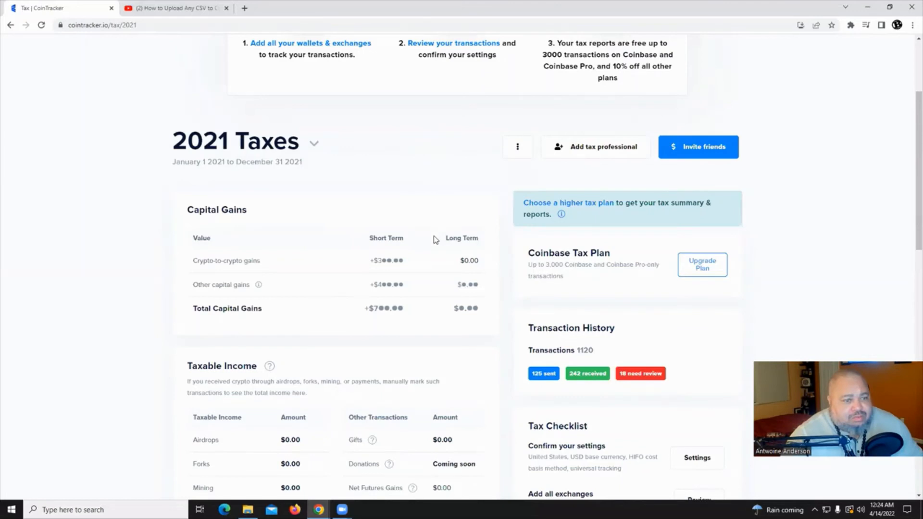
{"action": "scroll", "scroll_direction": "down", "scroll_amount": 3}
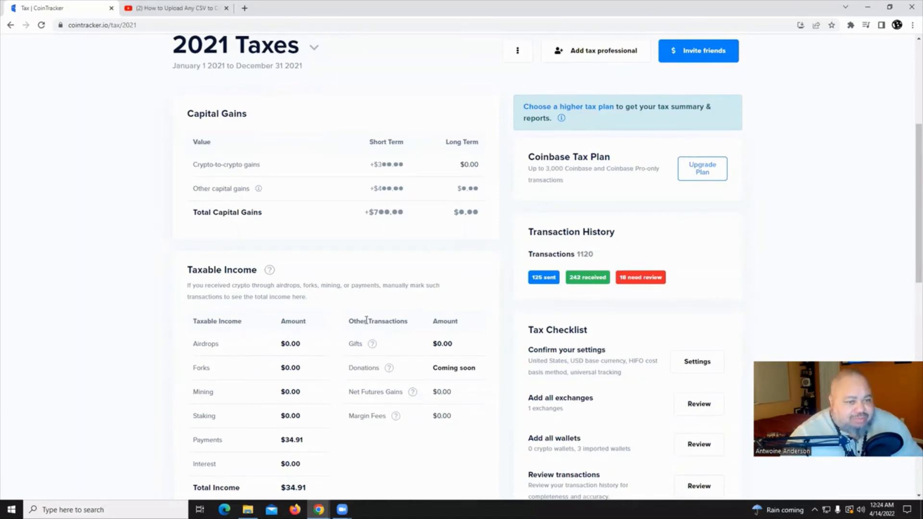
{"action": "scroll", "scroll_direction": "up", "scroll_amount": 3}
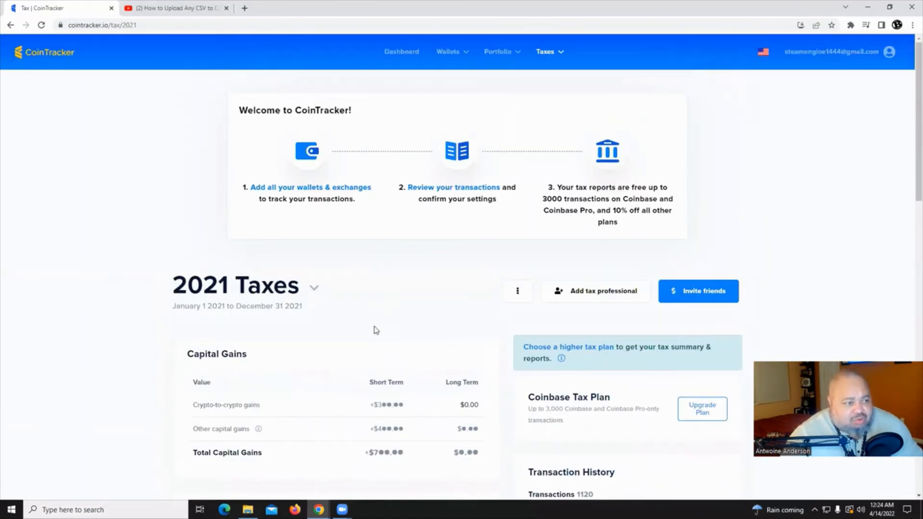
{"action": "scroll", "scroll_direction": "down", "scroll_amount": 3}
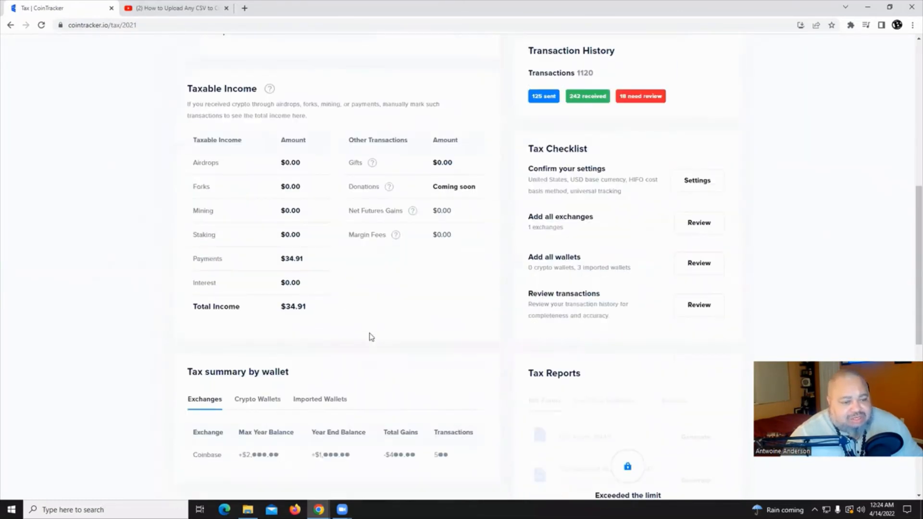
{"action": "scroll", "scroll_direction": "down", "scroll_amount": 3}
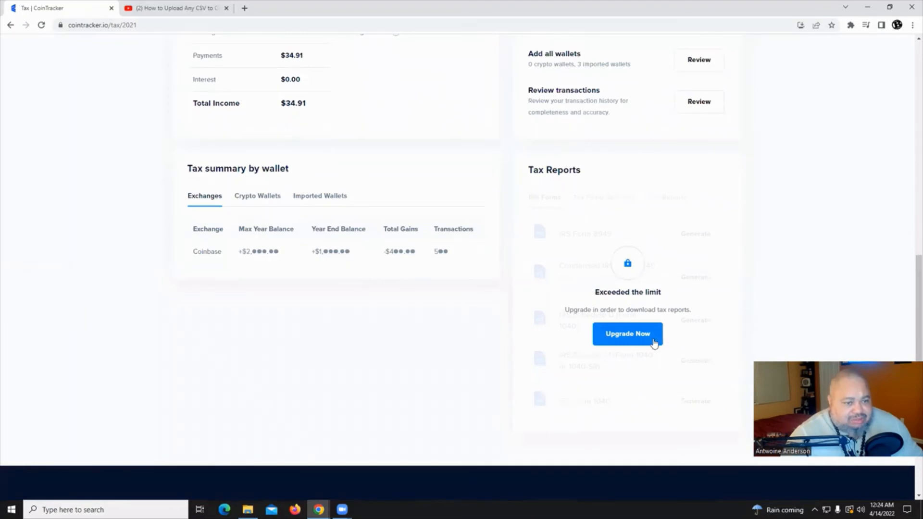
- View the 2021 tax pricing plans comparing Coinbase Plan, Hobbyist, Premium and Unlimited
{"action": "left_click", "coordinate": [628, 335]}
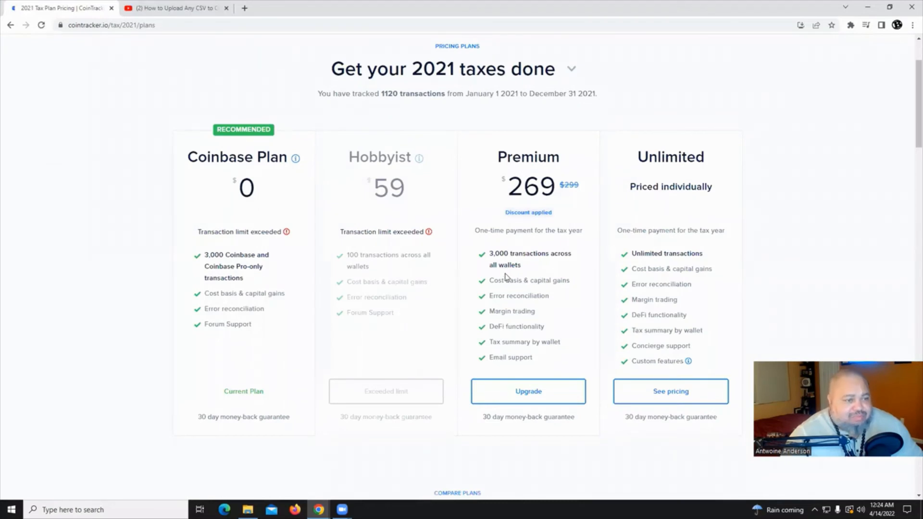
{"action": "mouse_move", "coordinate": [304, 267]}
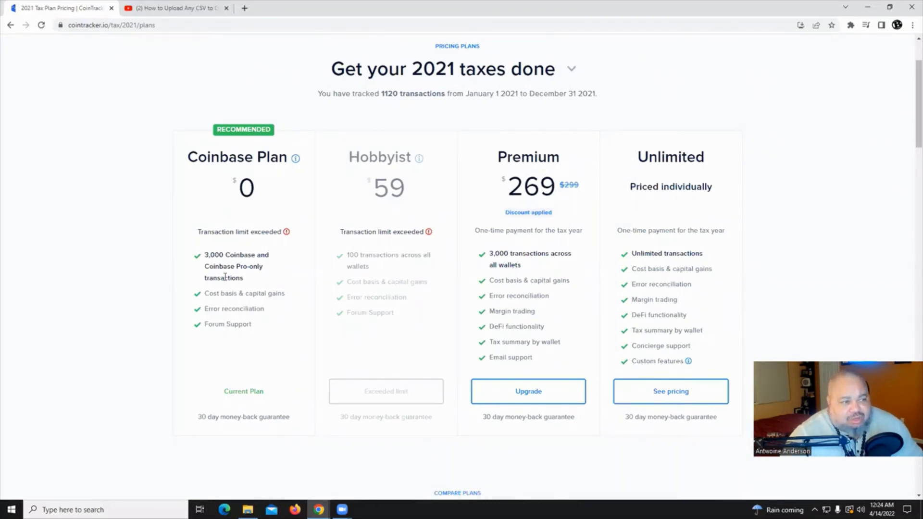
{"action": "mouse_move", "coordinate": [219, 362]}
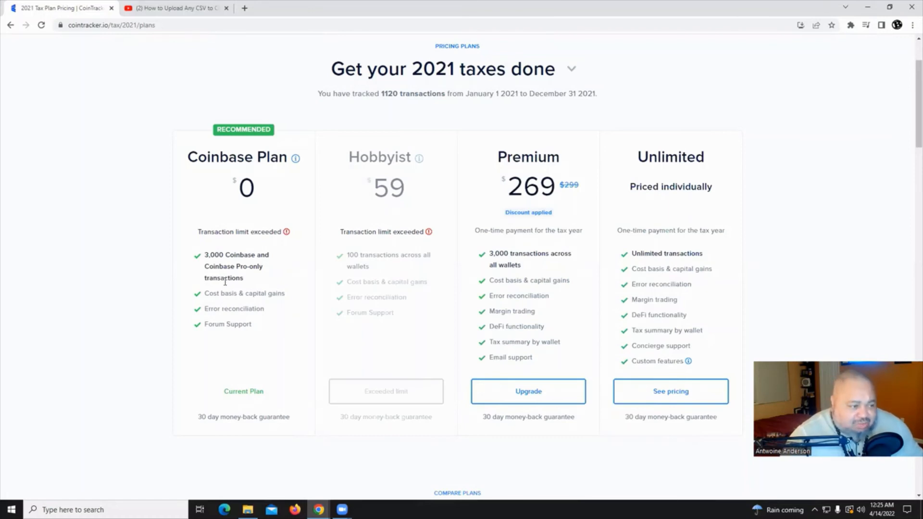
{"action": "mouse_move", "coordinate": [229, 315]}
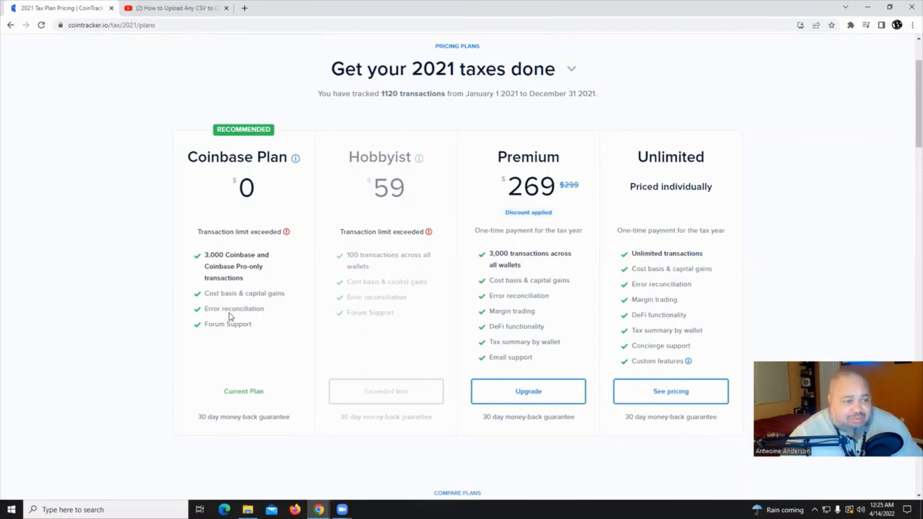
{"action": "mouse_move", "coordinate": [235, 321]}
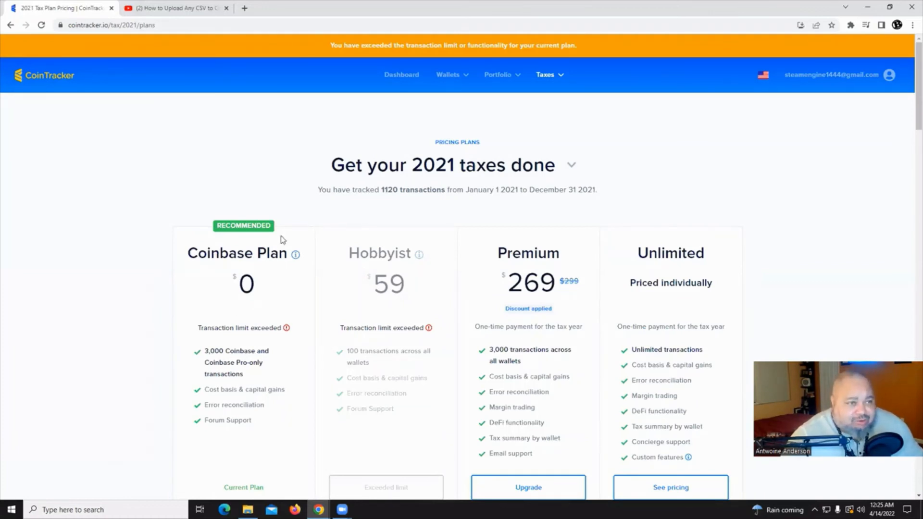
{"action": "mouse_move", "coordinate": [404, 77]}
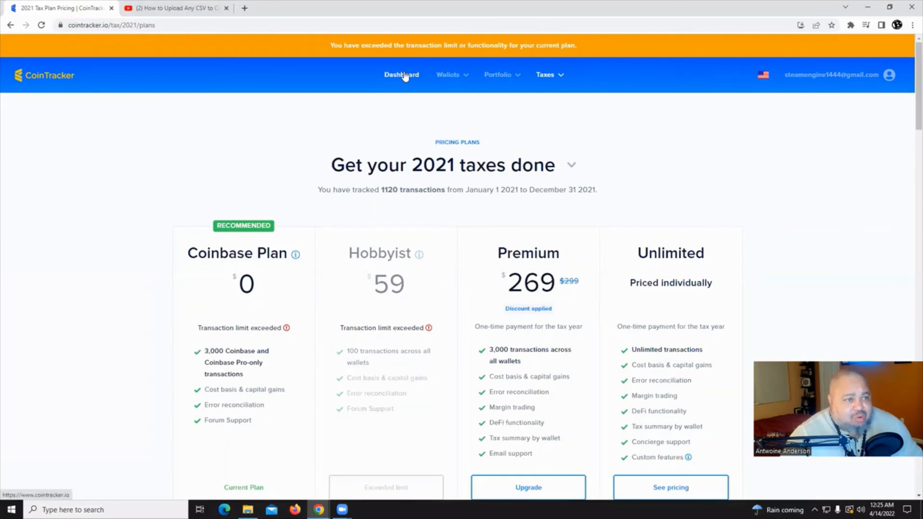
- From the dashboard, start a new wallet and choose Coinbase as its type
{"action": "left_click", "coordinate": [402, 75]}
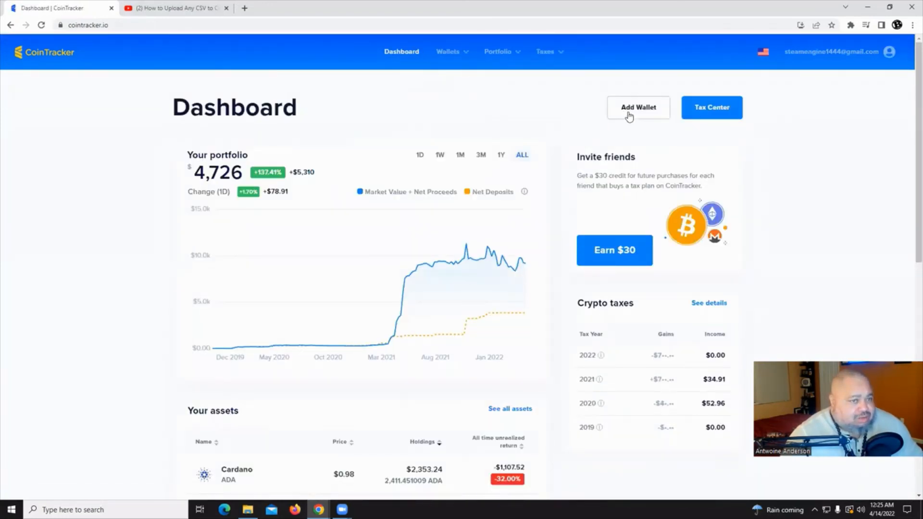
{"action": "left_click", "coordinate": [638, 108]}
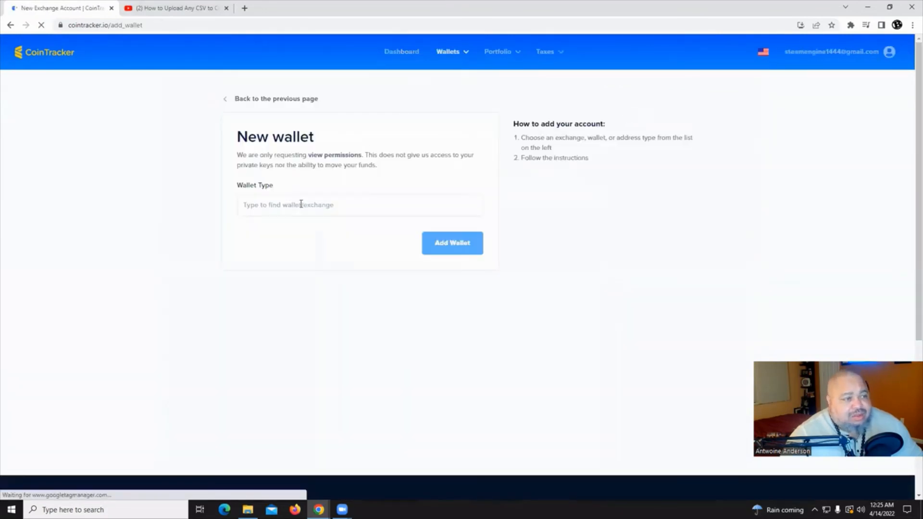
{"action": "left_click", "coordinate": [360, 205]}
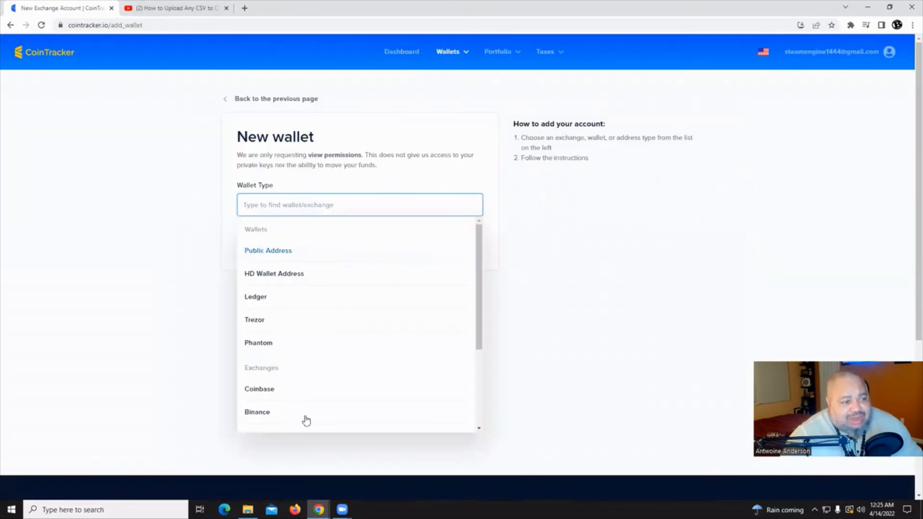
{"action": "mouse_move", "coordinate": [296, 196]}
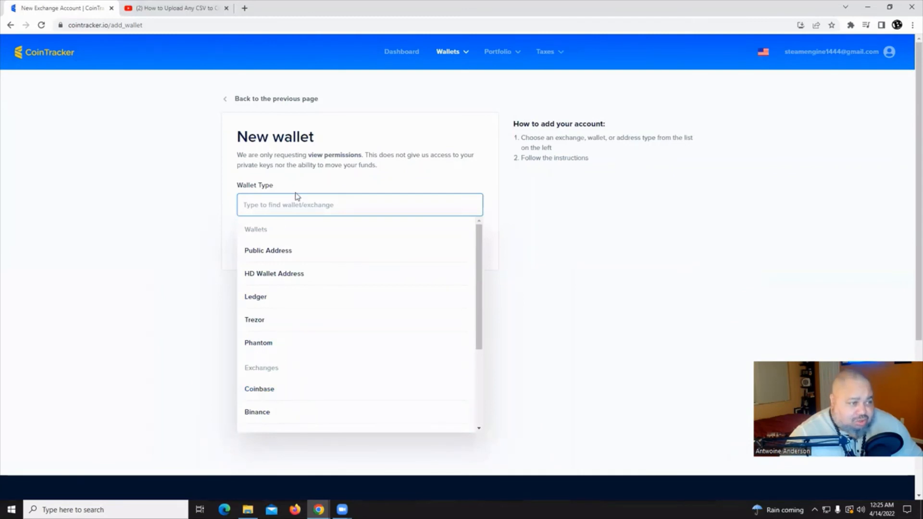
{"action": "left_click", "coordinate": [259, 388]}
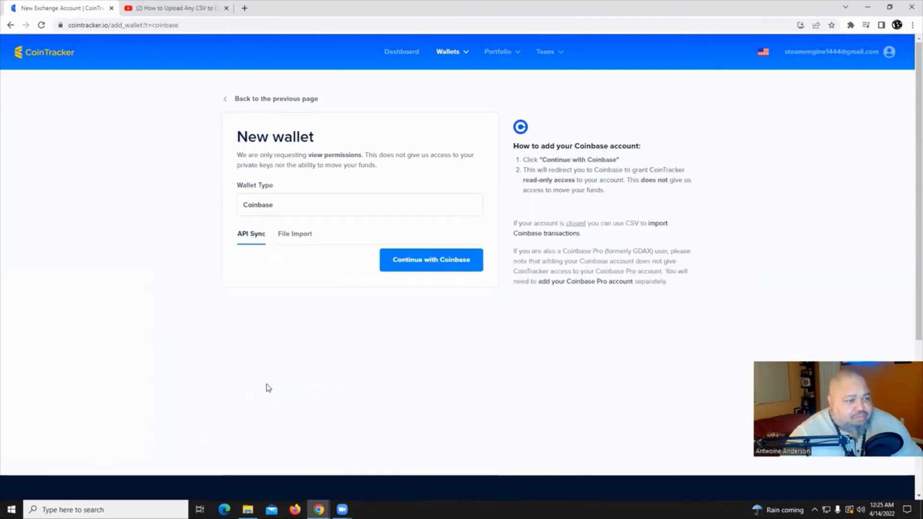
{"action": "mouse_move", "coordinate": [294, 237]}
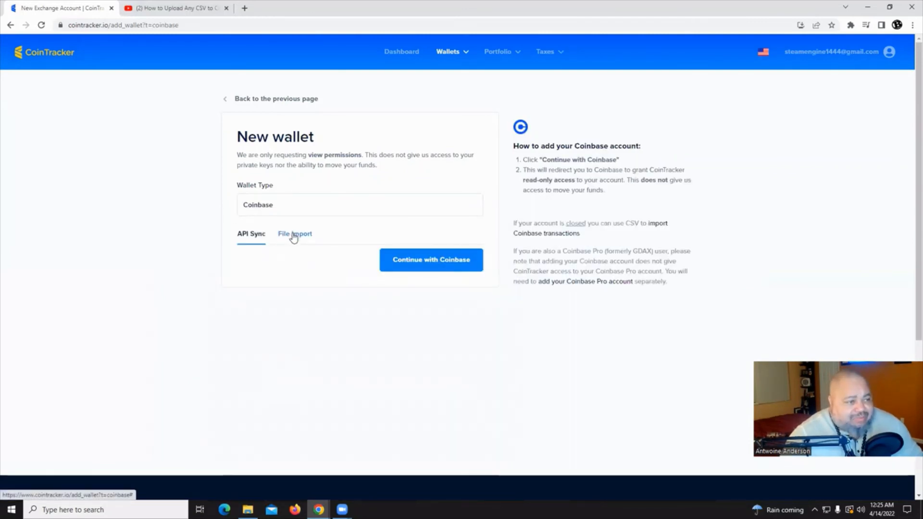
- Attach the Coinbase TransactionsHistoryReport CSV via file import so it shows ready to import
{"action": "left_click", "coordinate": [295, 234]}
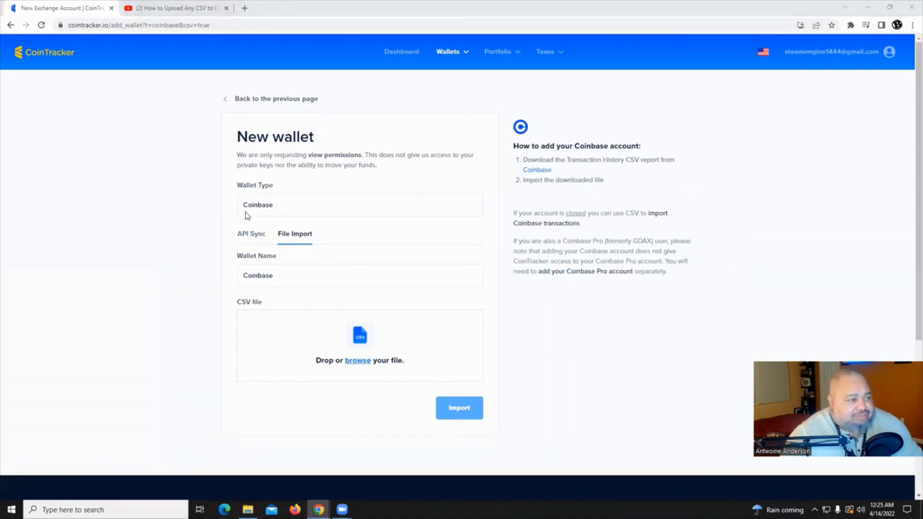
{"action": "left_click", "coordinate": [357, 361]}
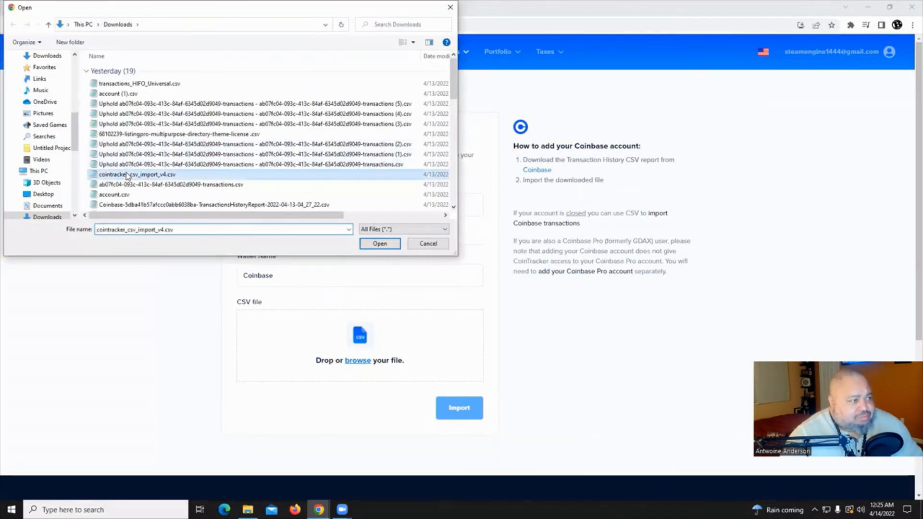
{"action": "left_click", "coordinate": [215, 204]}
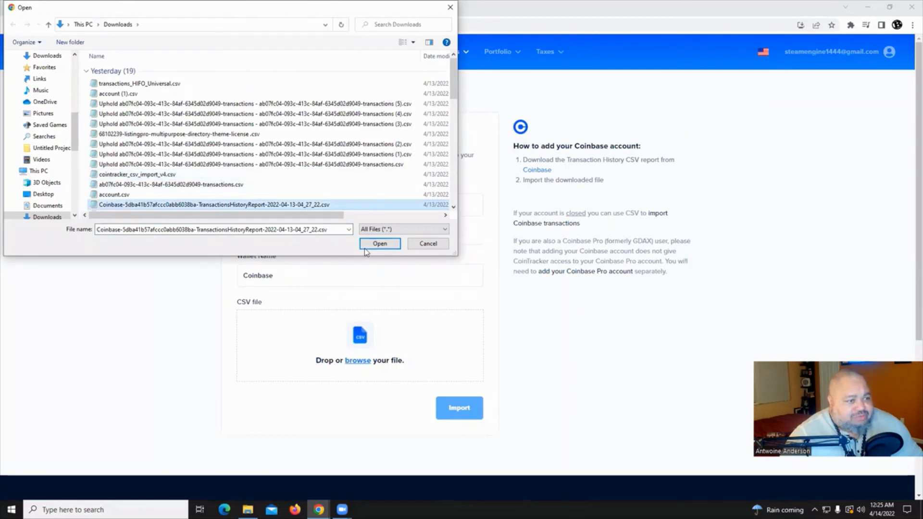
{"action": "left_click", "coordinate": [379, 244]}
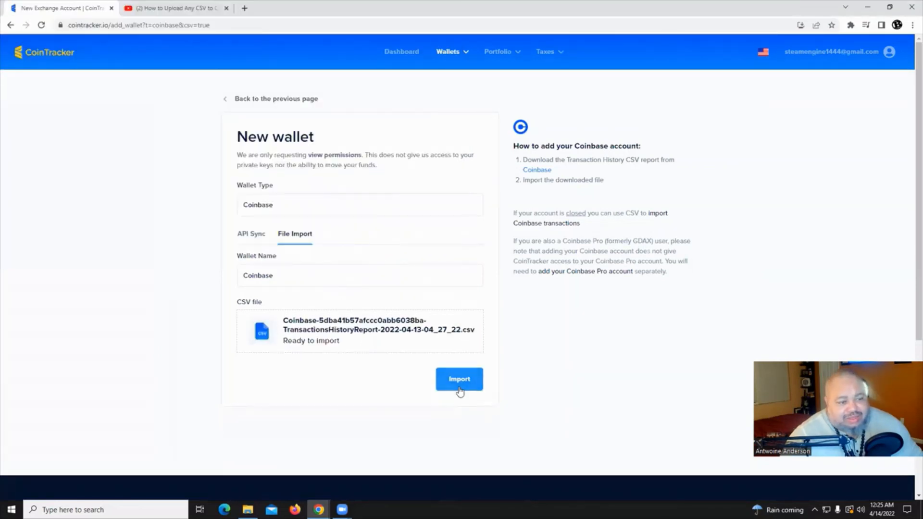